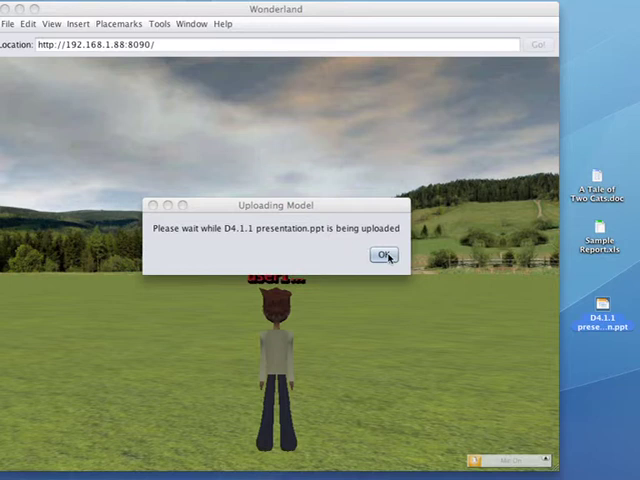
# Dismiss the upload notice for D4.1.1 presentation.ppt
pyautogui.click(383, 255)
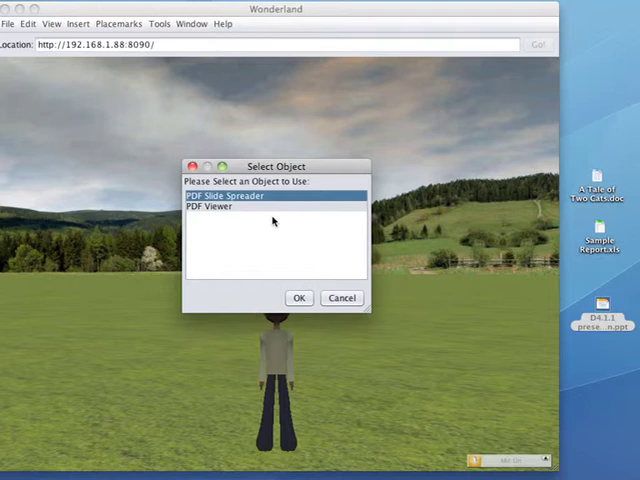
pyautogui.moveTo(258, 215)
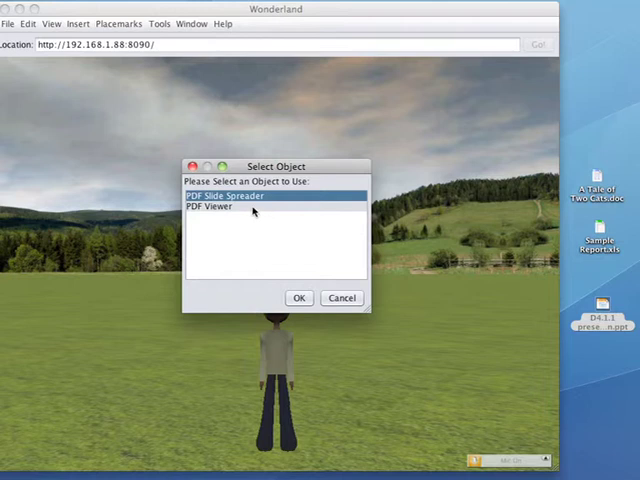
# Choose PDF Slide Spreader over PDF Viewer to present the D4.1.1 presentation
pyautogui.click(213, 210)
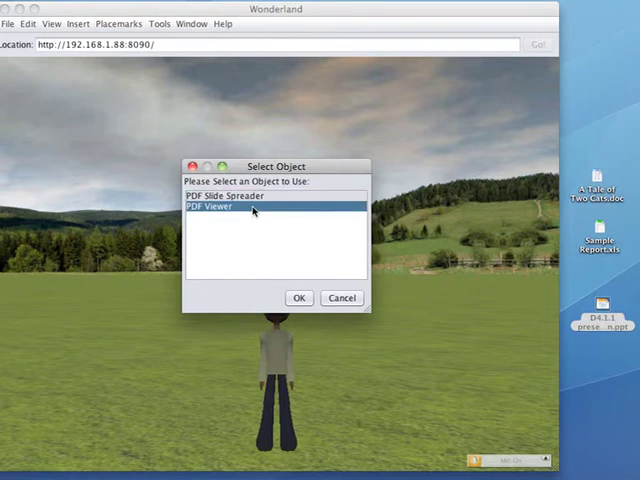
pyautogui.click(230, 195)
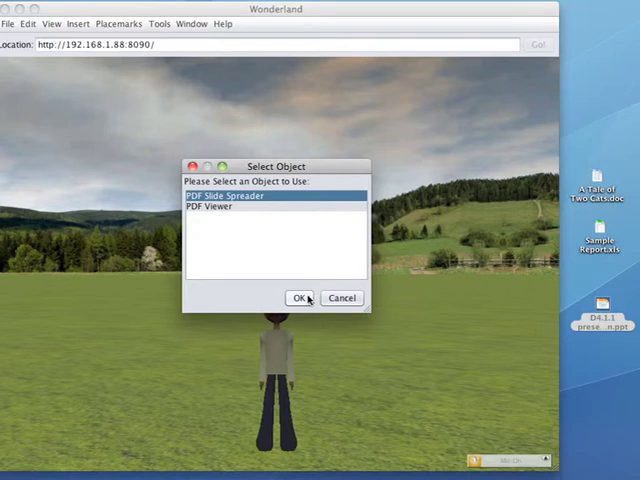
pyautogui.click(300, 297)
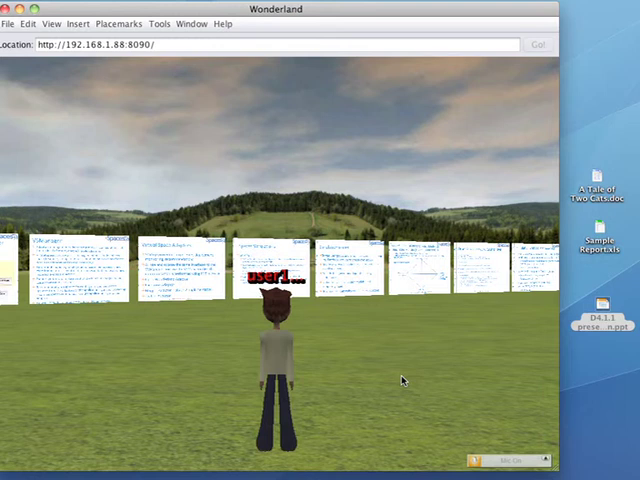
# Open Edit Slide Layout from a slide's context menu to show PDF Layout Attributes
pyautogui.rightClick(360, 270)
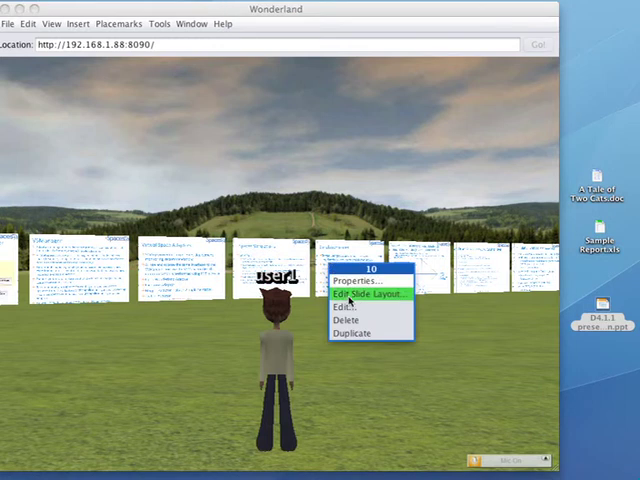
pyautogui.click(363, 293)
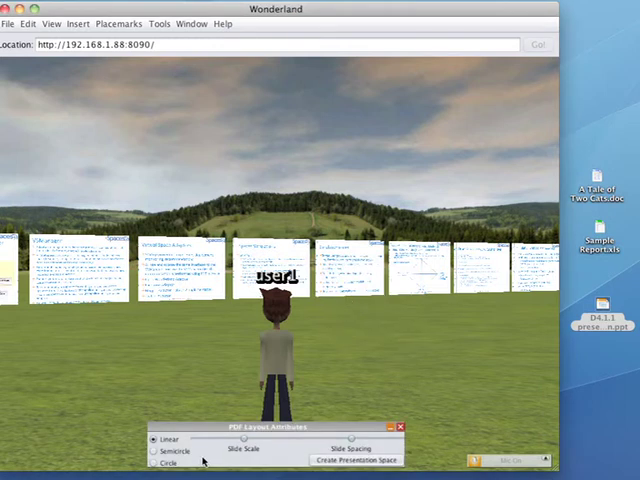
pyautogui.moveTo(288, 460)
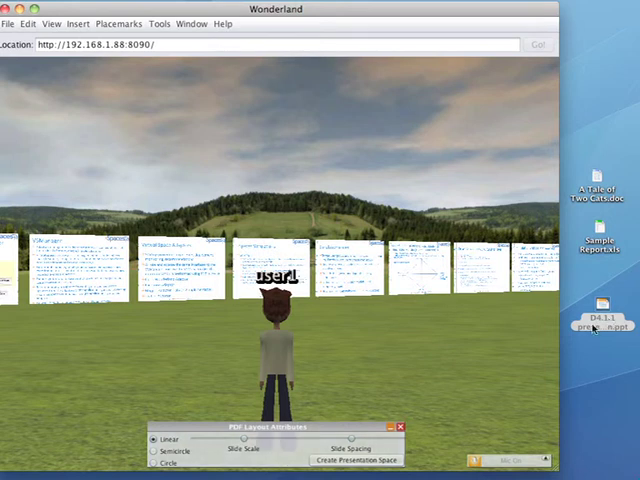
pyautogui.moveTo(460, 354)
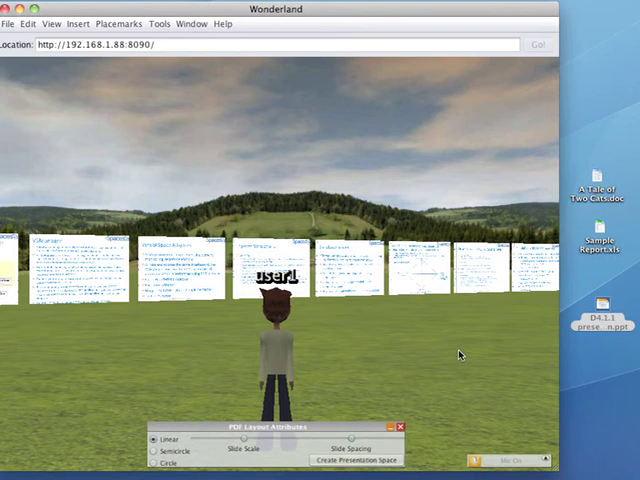